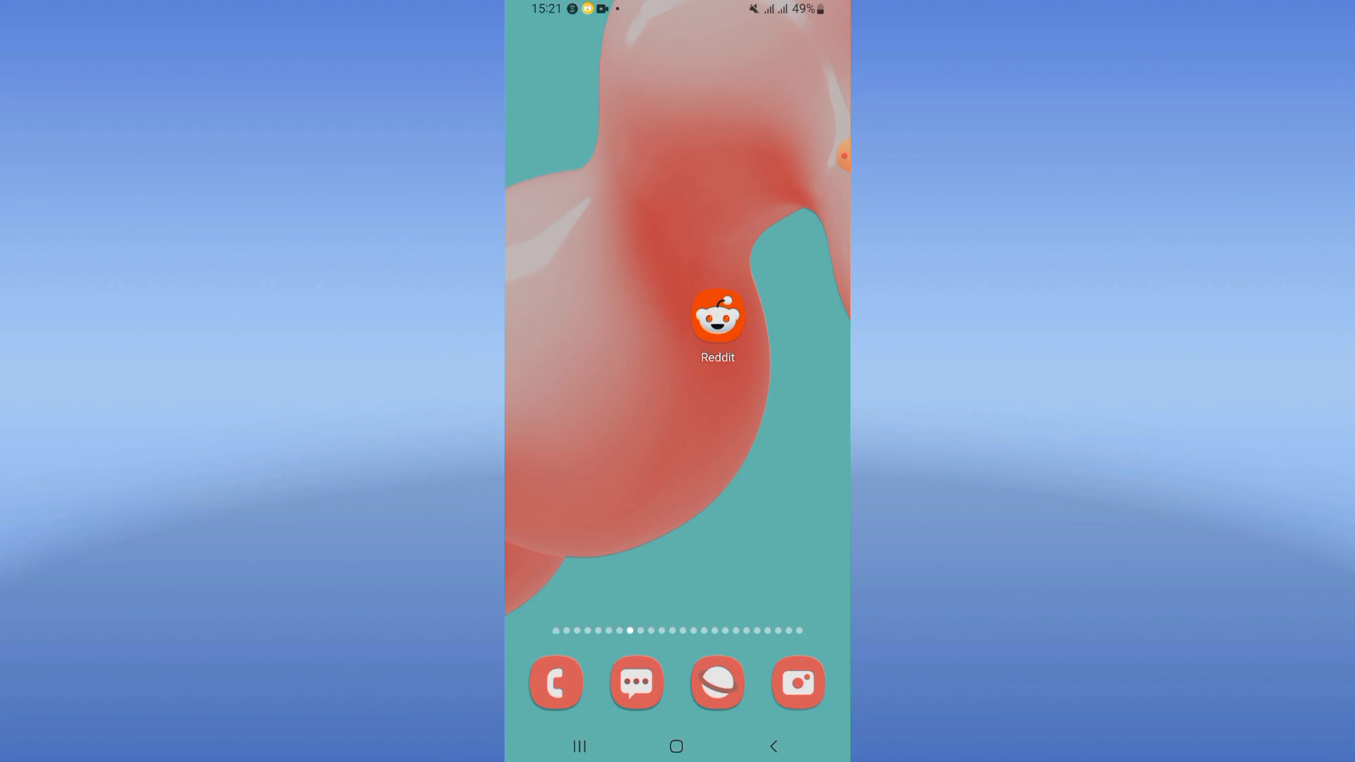
- Reach Reddit's Storage details in Settings (221 MB app, 6.78 MB cache) and clear its cache
{"action": "scroll", "scroll_direction": "up", "scroll_amount": 3}
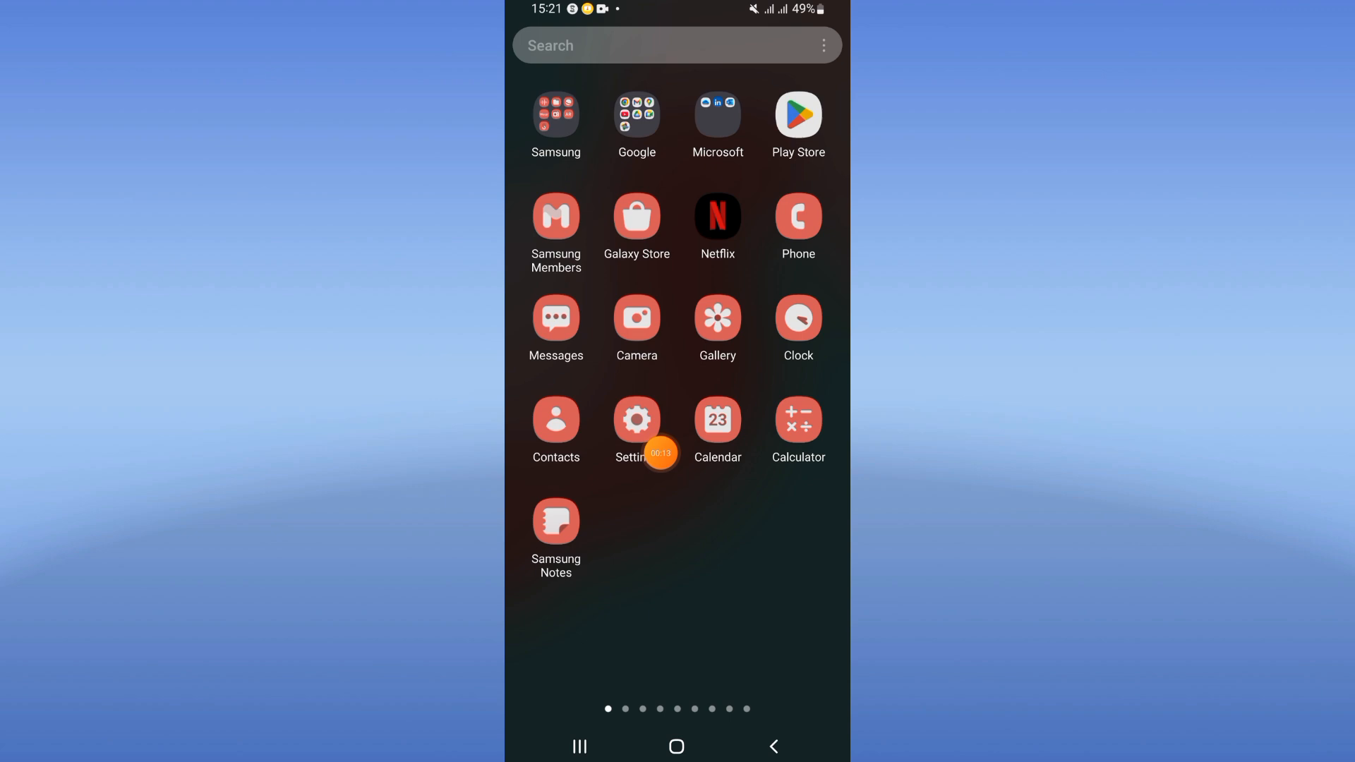
{"action": "left_click", "coordinate": [636, 419]}
{"action": "type", "text": "reddi"}
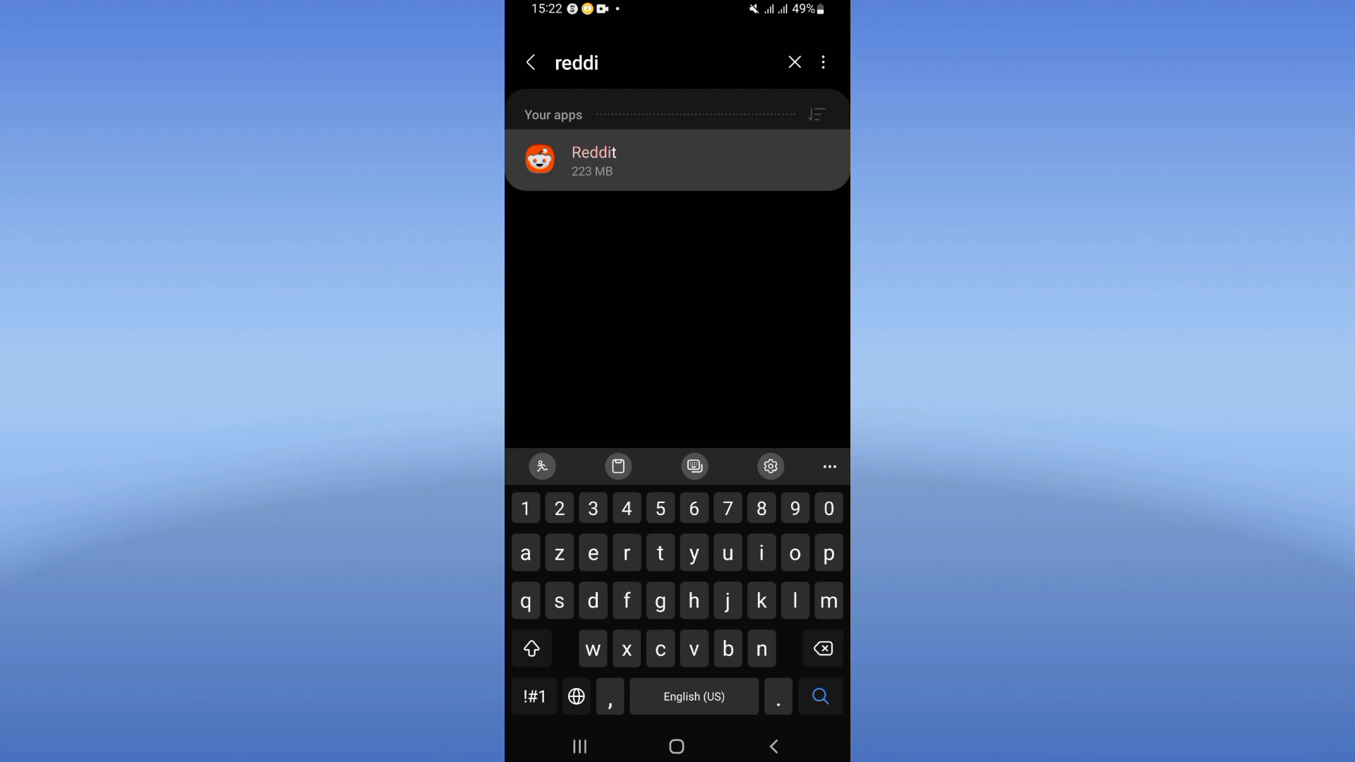
{"action": "left_click", "coordinate": [677, 161]}
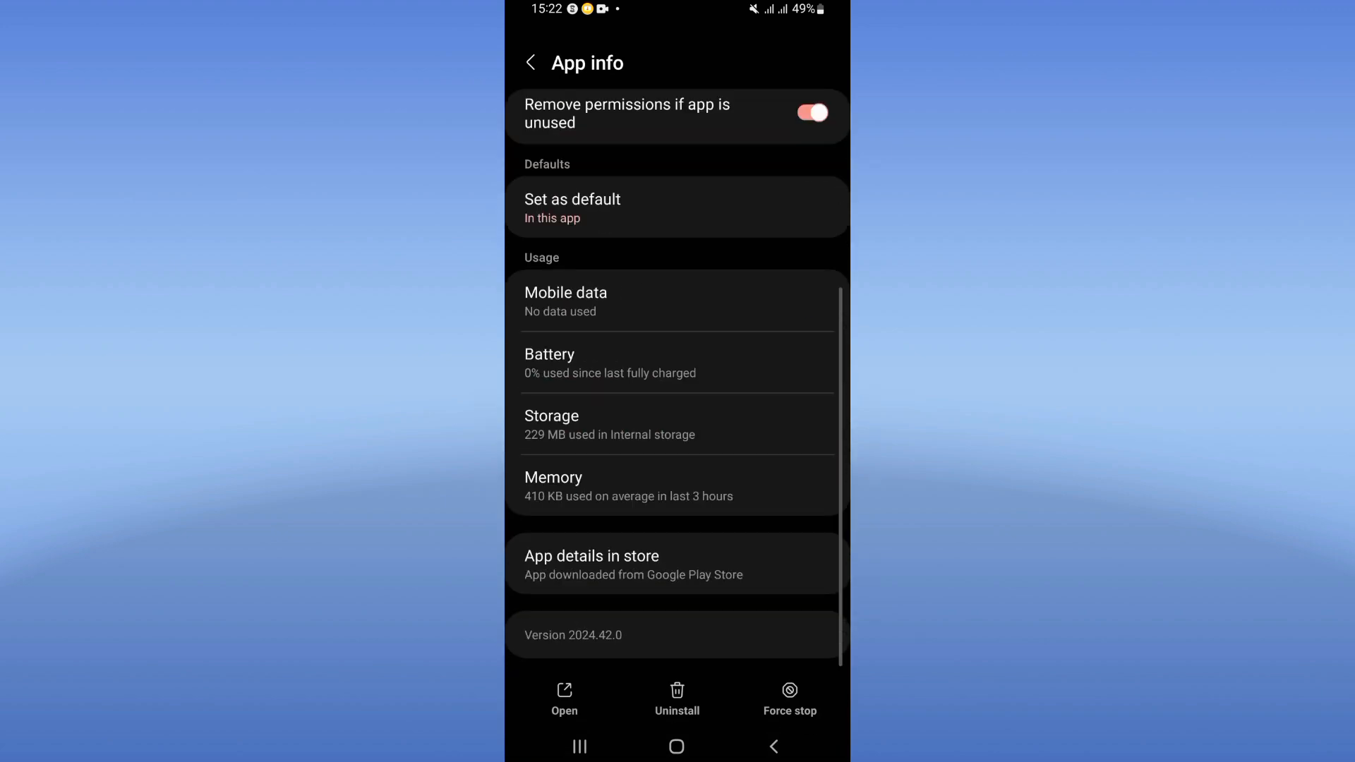
{"action": "left_click", "coordinate": [676, 424]}
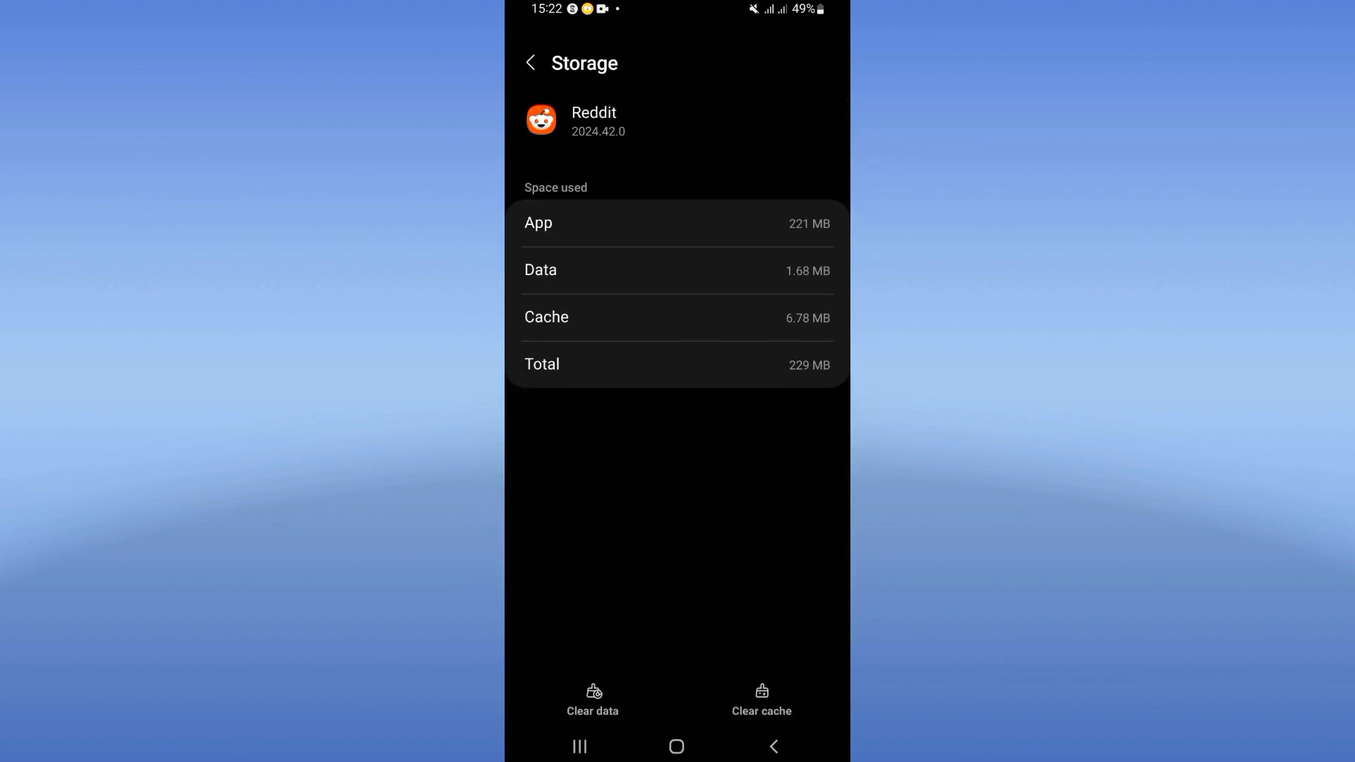
{"action": "left_click", "coordinate": [761, 700]}
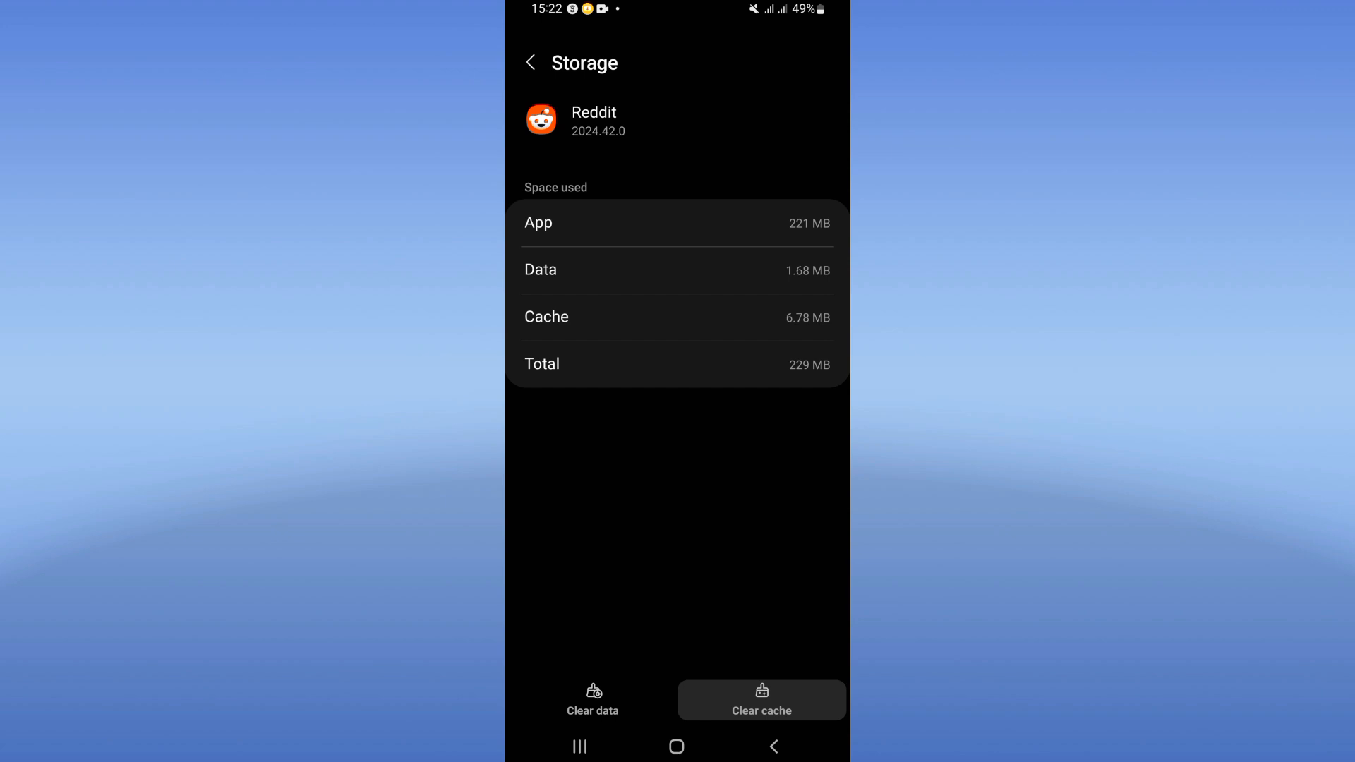